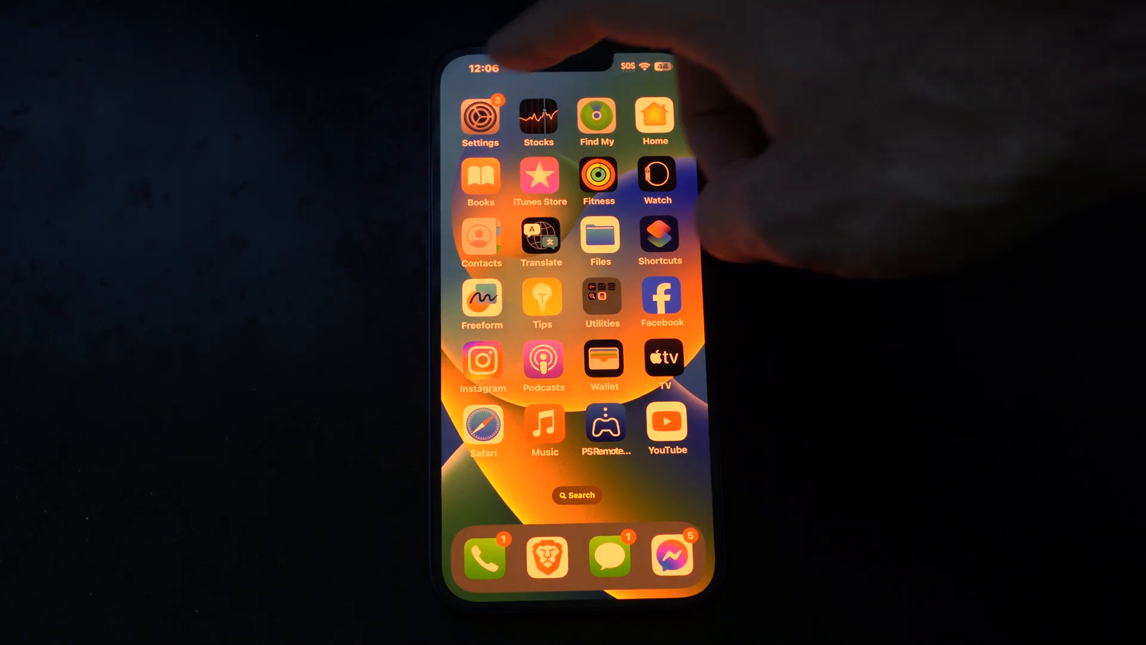
Step: Go from the home screen into Settings and reach the Accessibility section
left_click(480, 114)
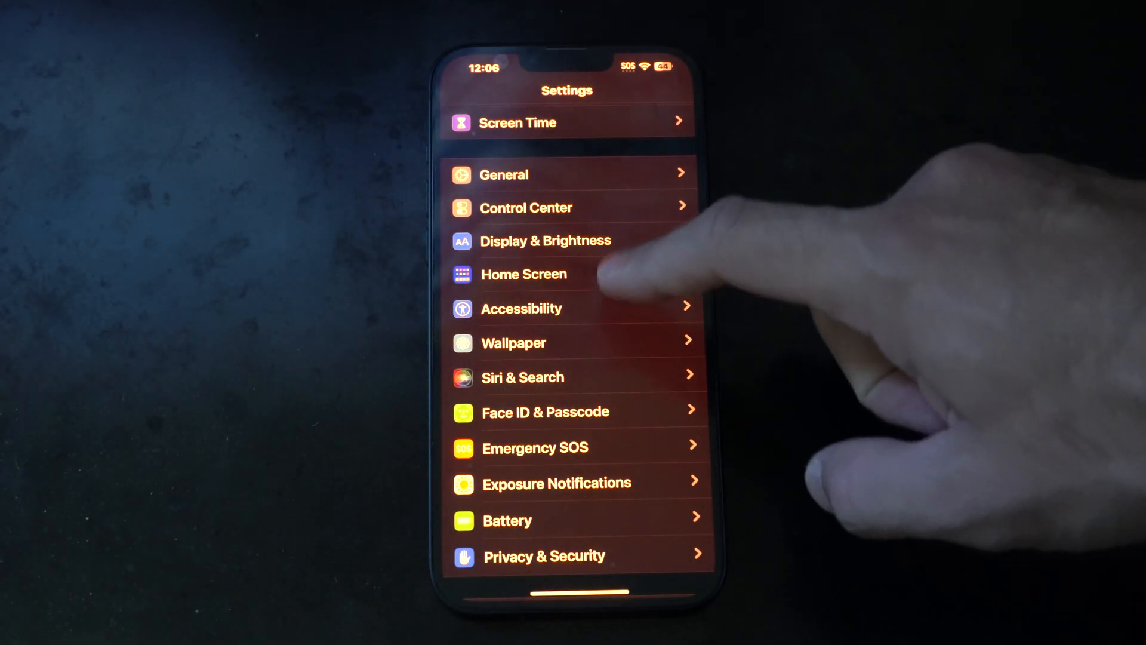
scroll("down", 3)
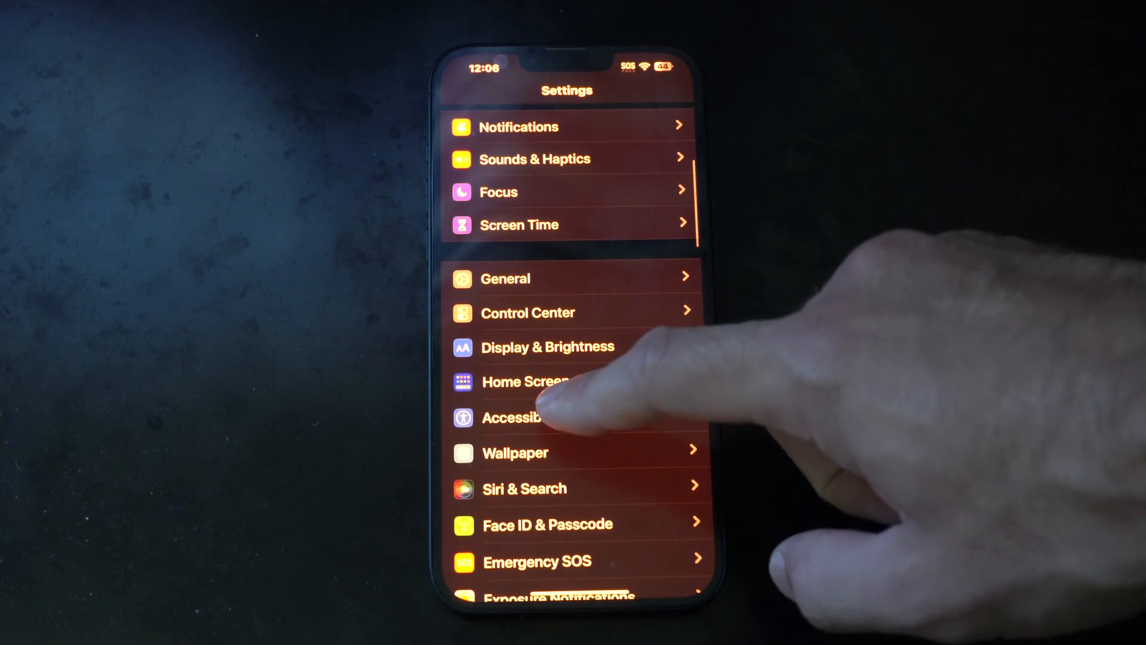
left_click(516, 417)
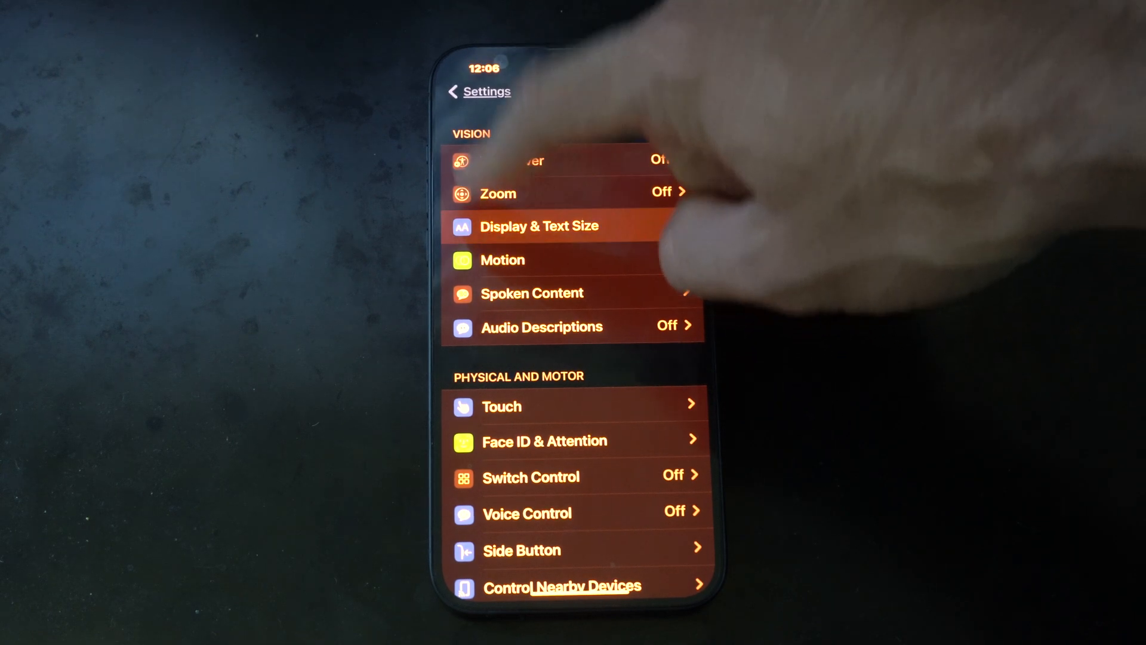
Step: Enter Display & Text Size on the way to the Color Filters screen
left_click(539, 226)
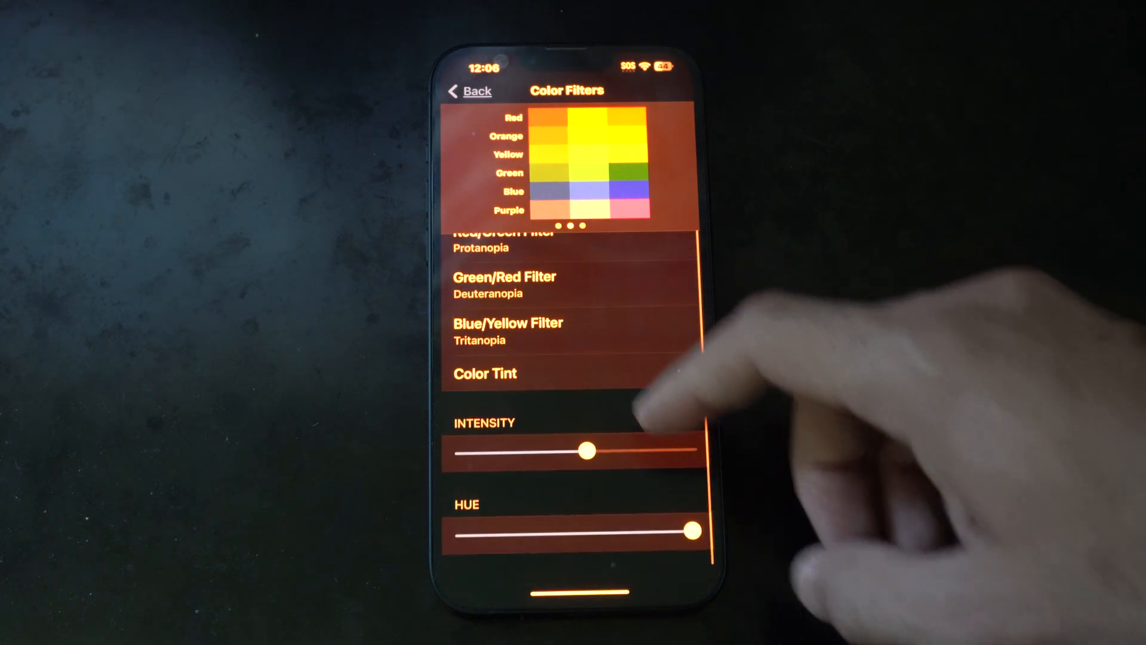
Step: Apply the Color Tint filter, shifting hue toward yellow and raising intensity to maximum
left_click(484, 372)
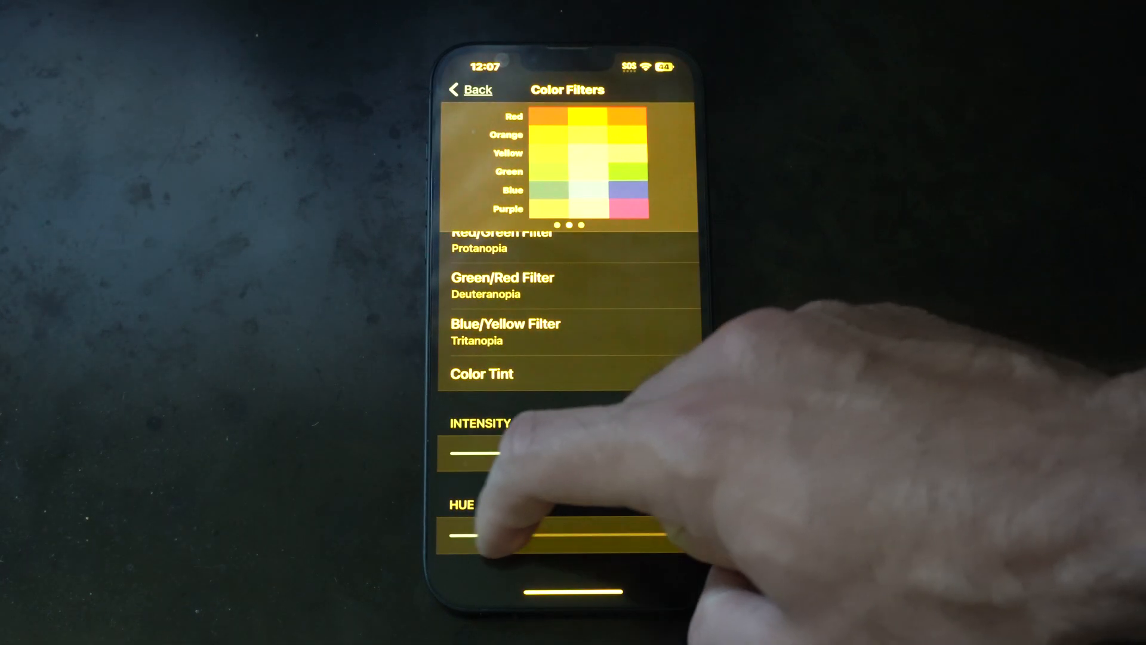
left_click_drag(468, 533, 679, 534)
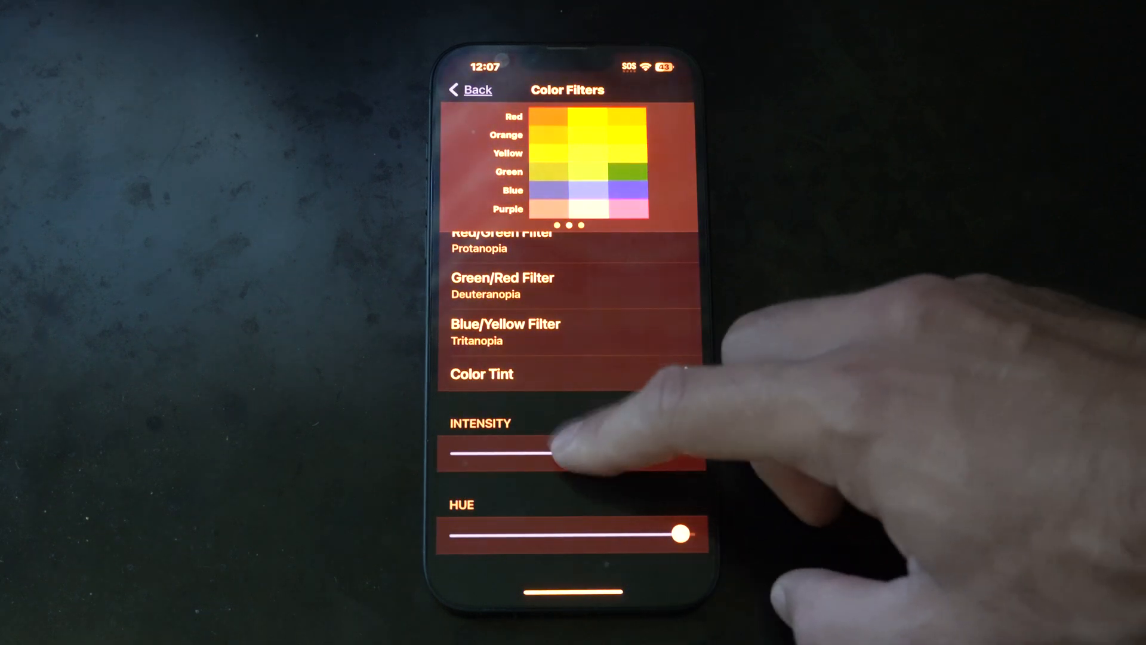
left_click_drag(526, 455, 672, 455)
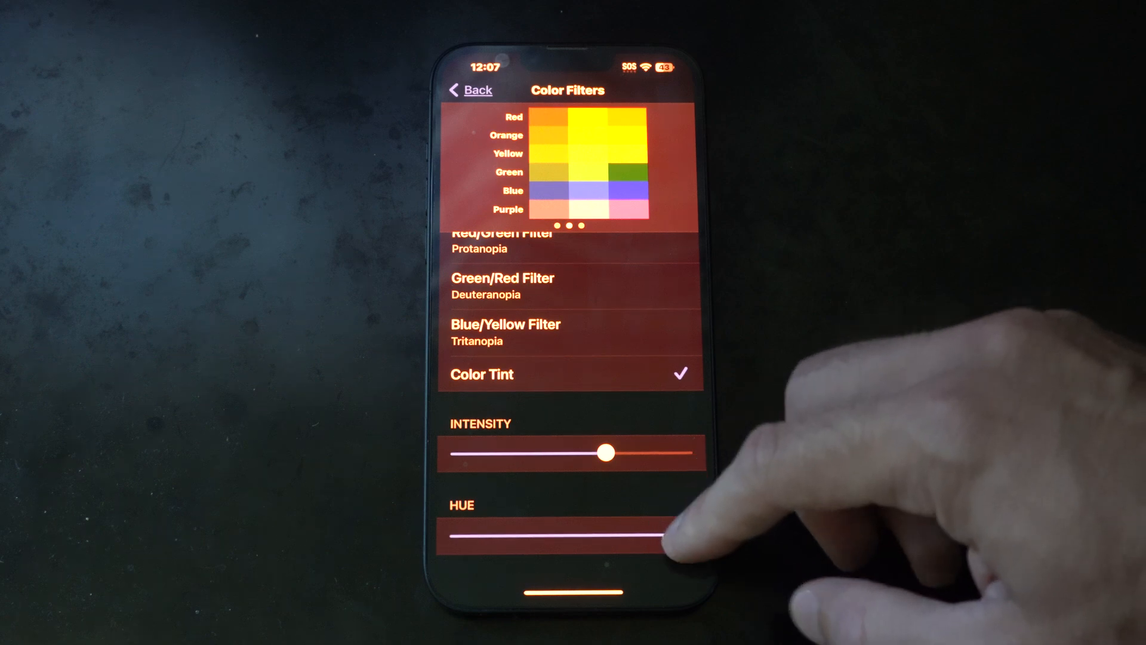
scroll("down", 3)
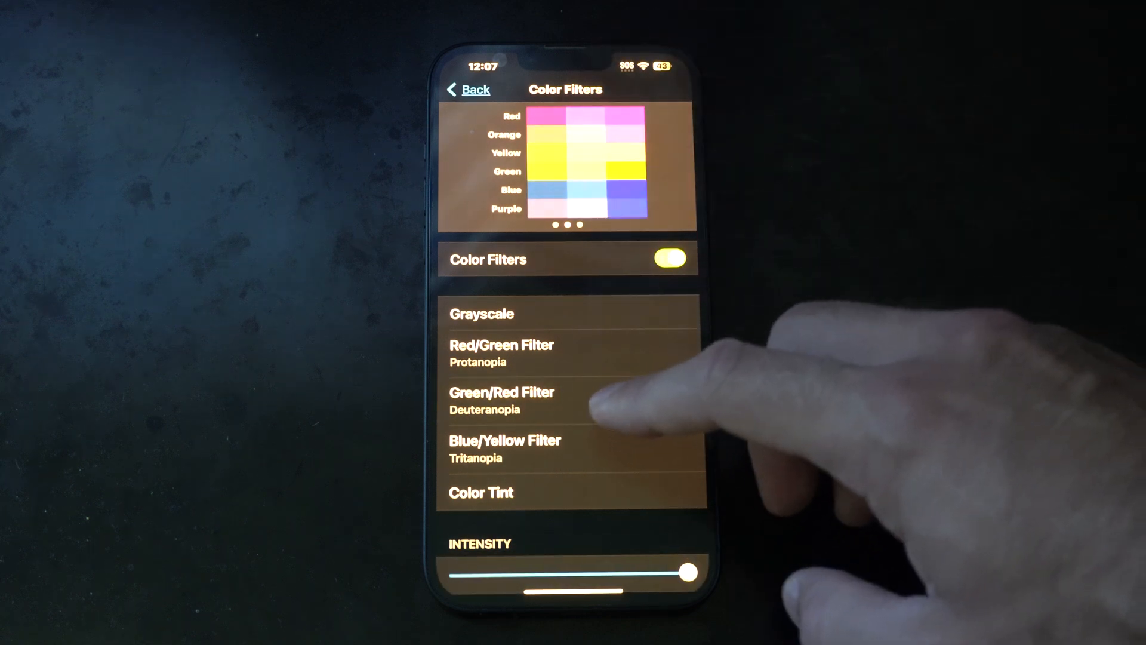
mouse_move(600, 396)
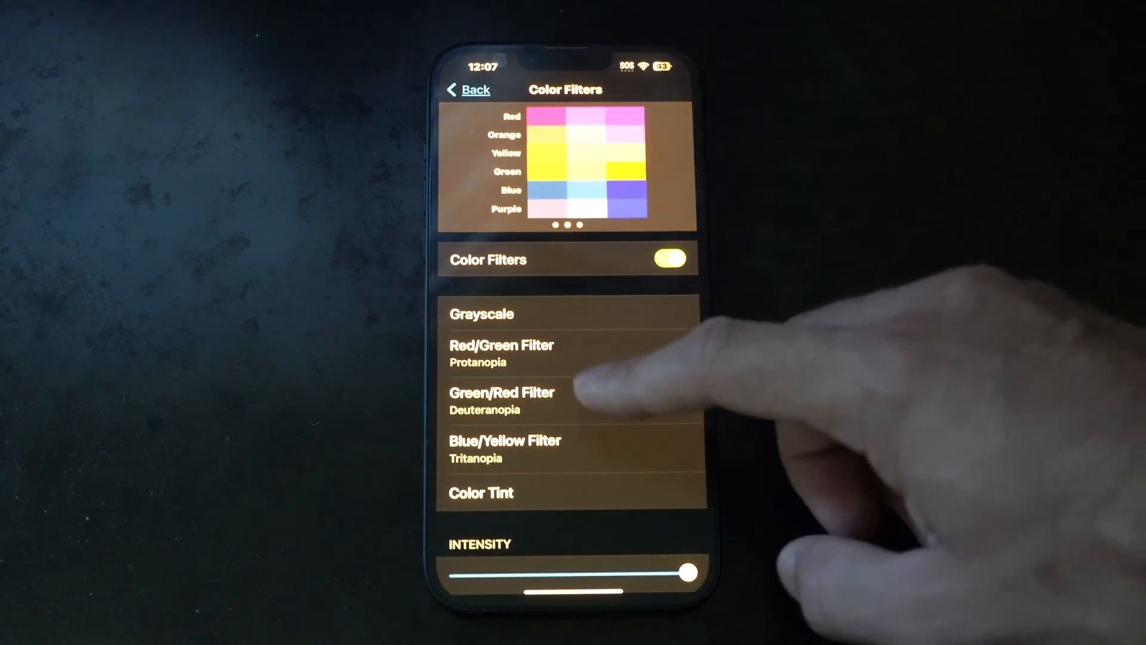
Step: Try the Green/Red and Blue/Yellow filters, leaving Red/Green (Protanopia) selected
left_click(501, 401)
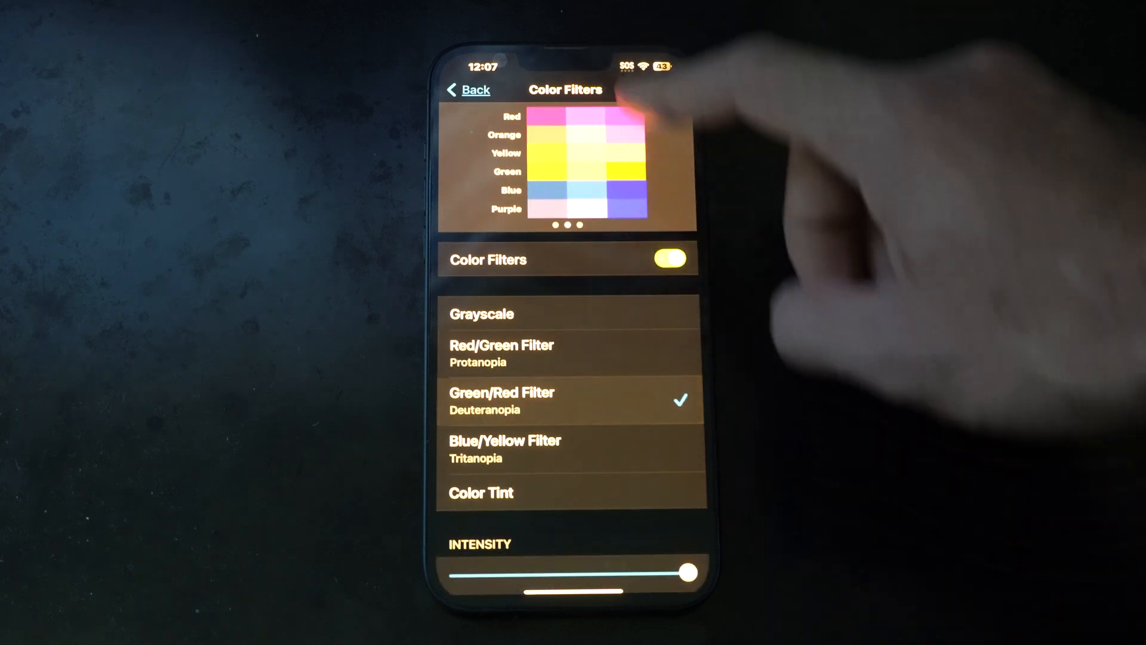
left_click(504, 448)
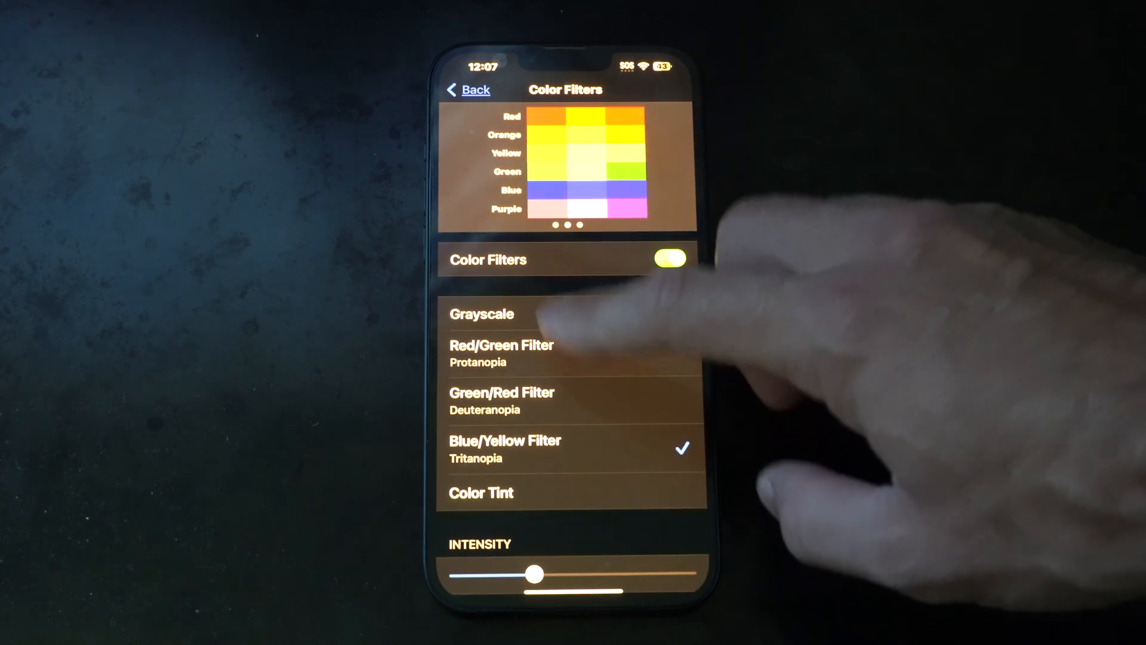
left_click(502, 392)
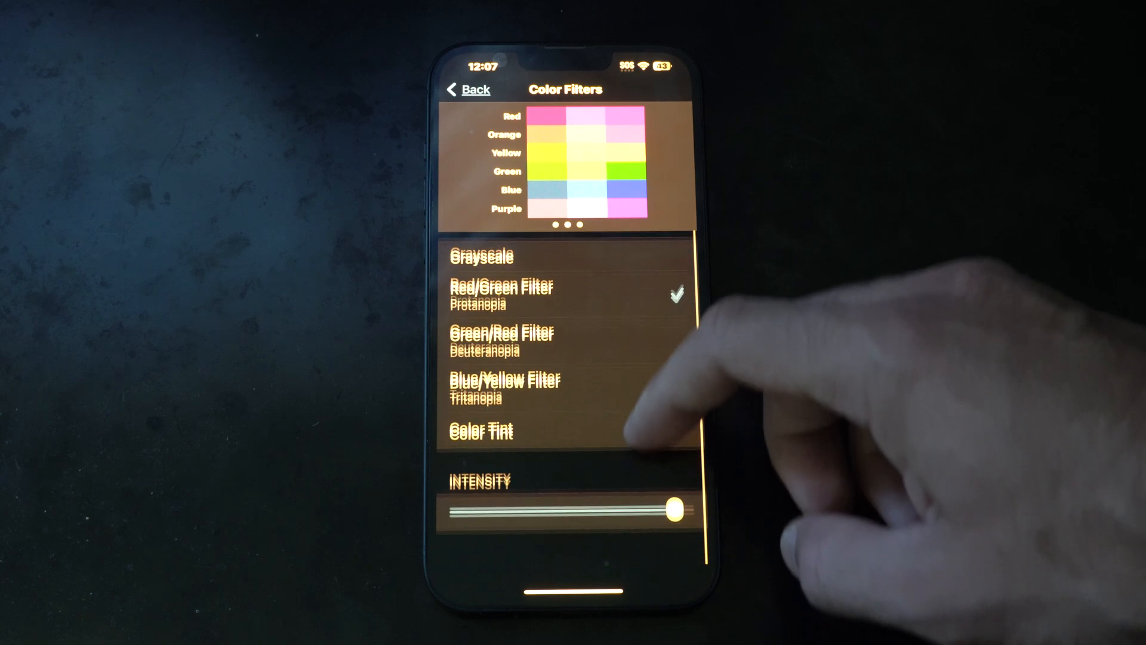
Step: Switch to the Blue/Yellow (Tritanopia) filter and lower its intensity nearly to minimum
left_click(500, 362)
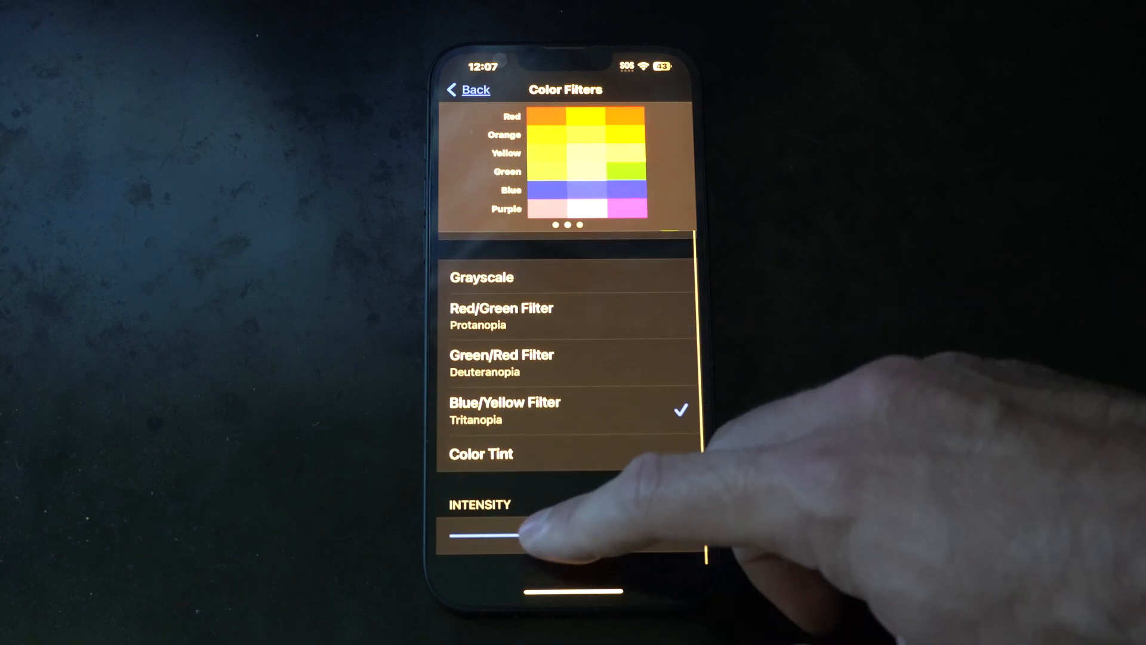
left_click_drag(526, 536, 455, 536)
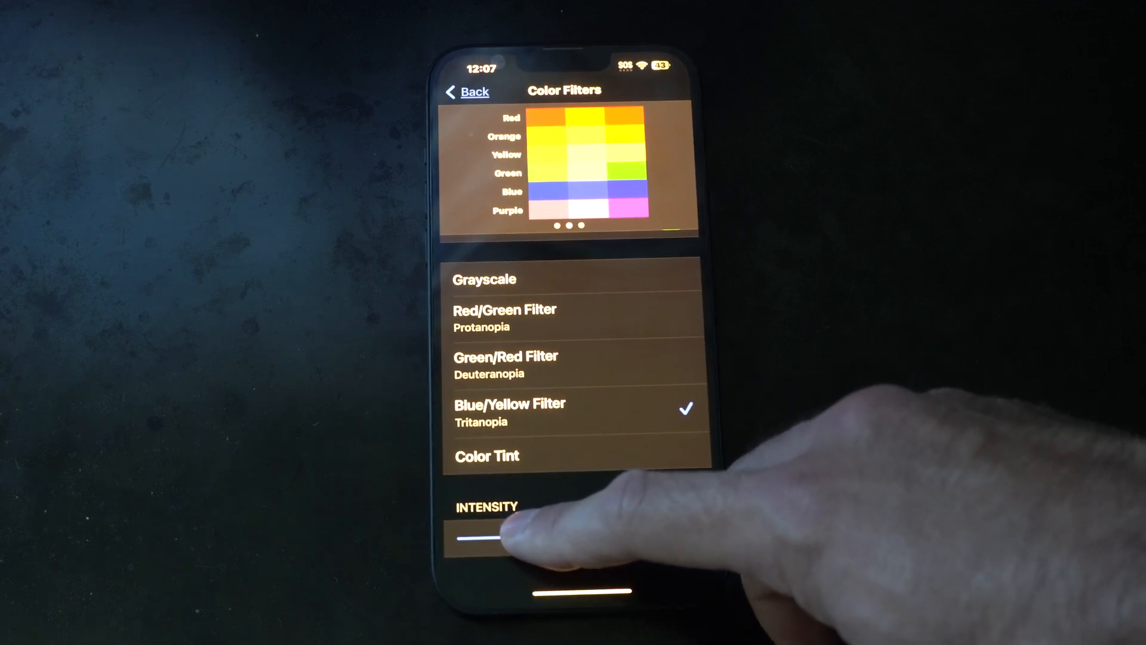
left_click_drag(482, 537, 512, 537)
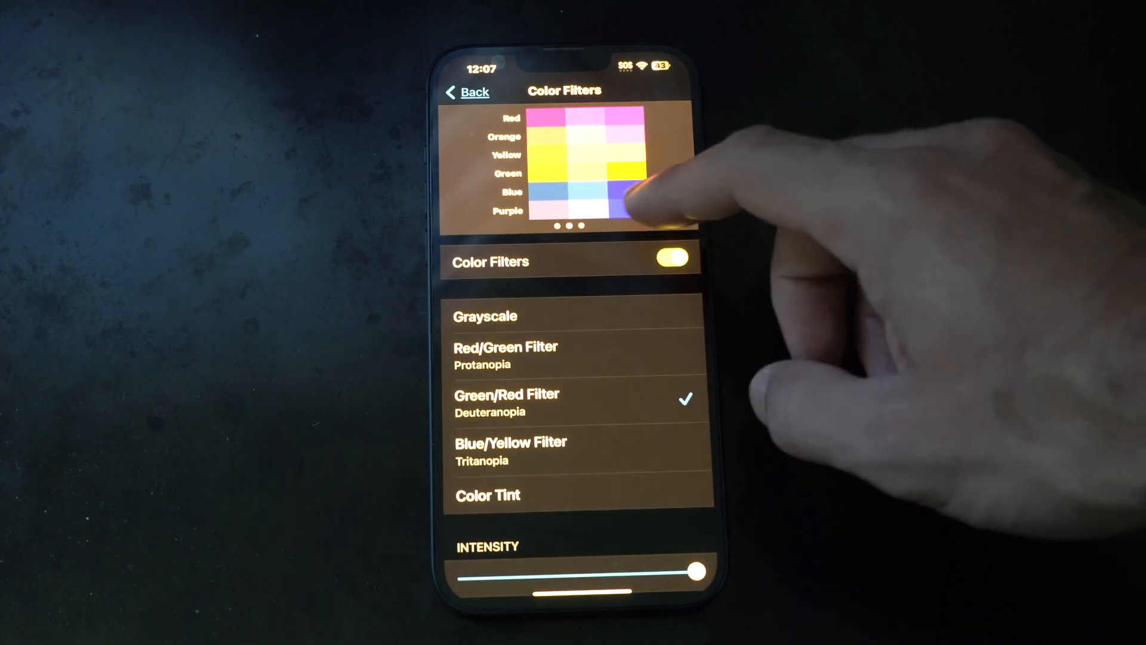
Step: Switch to Red/Green briefly, then make Grayscale the selected colour filter
left_click(505, 355)
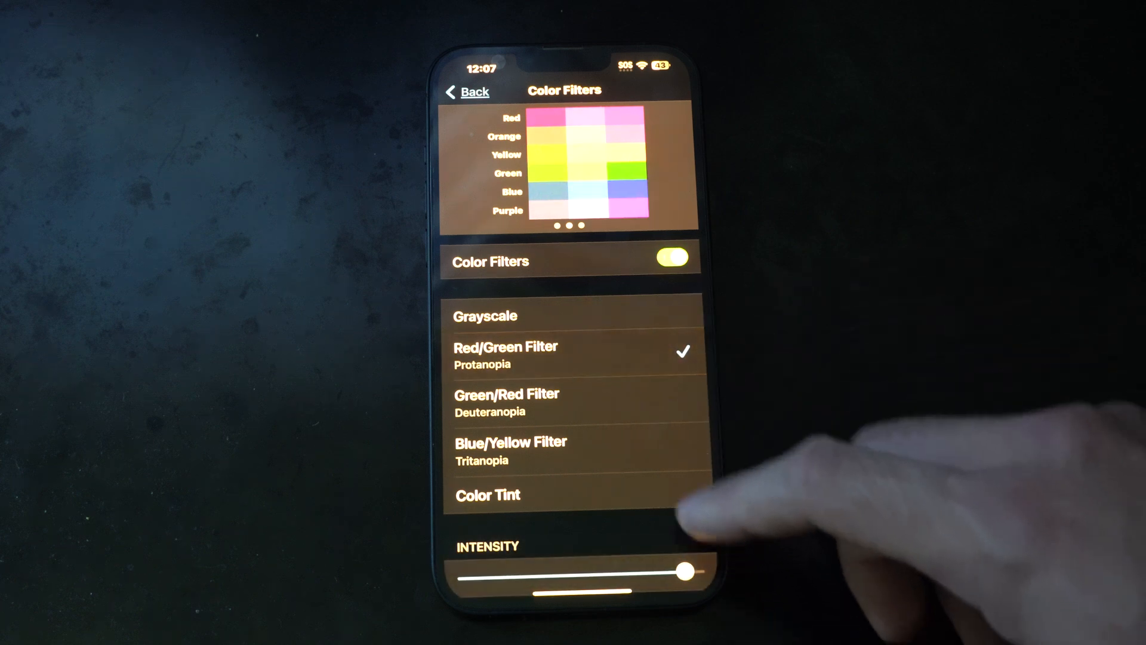
left_click(484, 315)
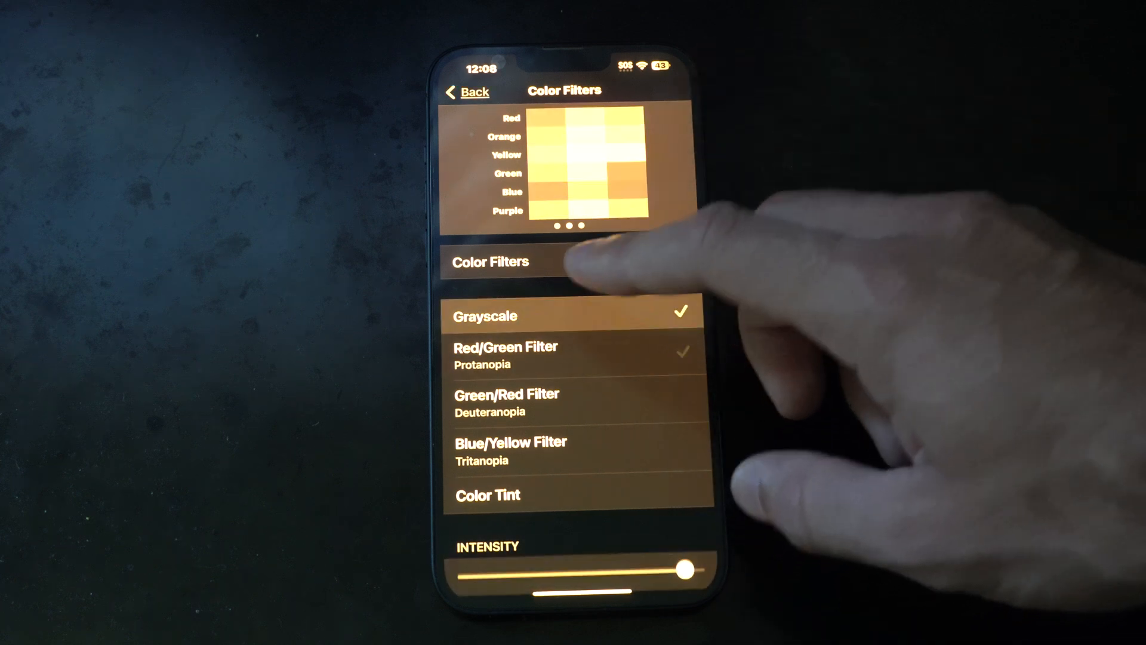